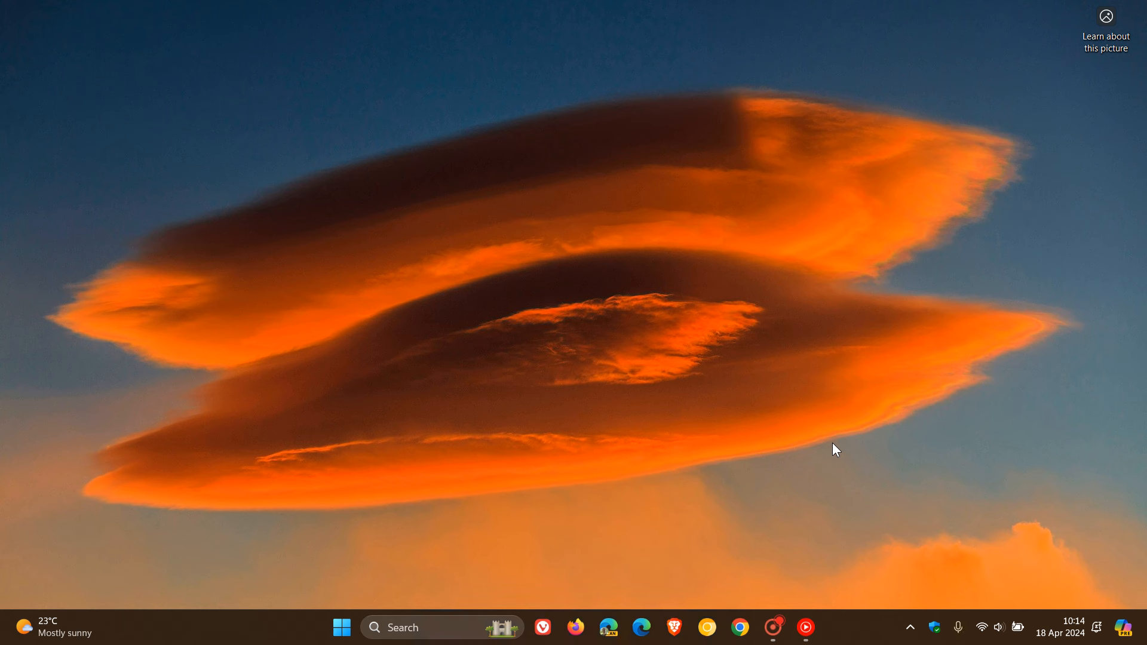
{"action": "mouse_move", "coordinate": [325, 535]}
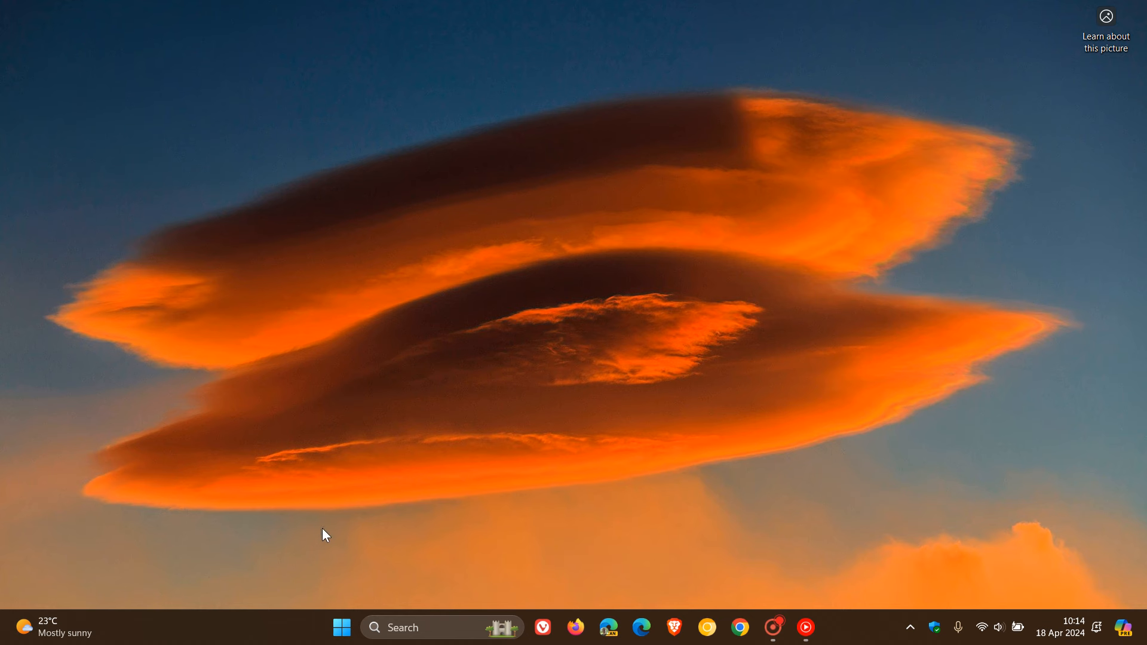
Open the Windows Start menu from the taskbar to show the pinned apps.
{"action": "left_click", "coordinate": [340, 628]}
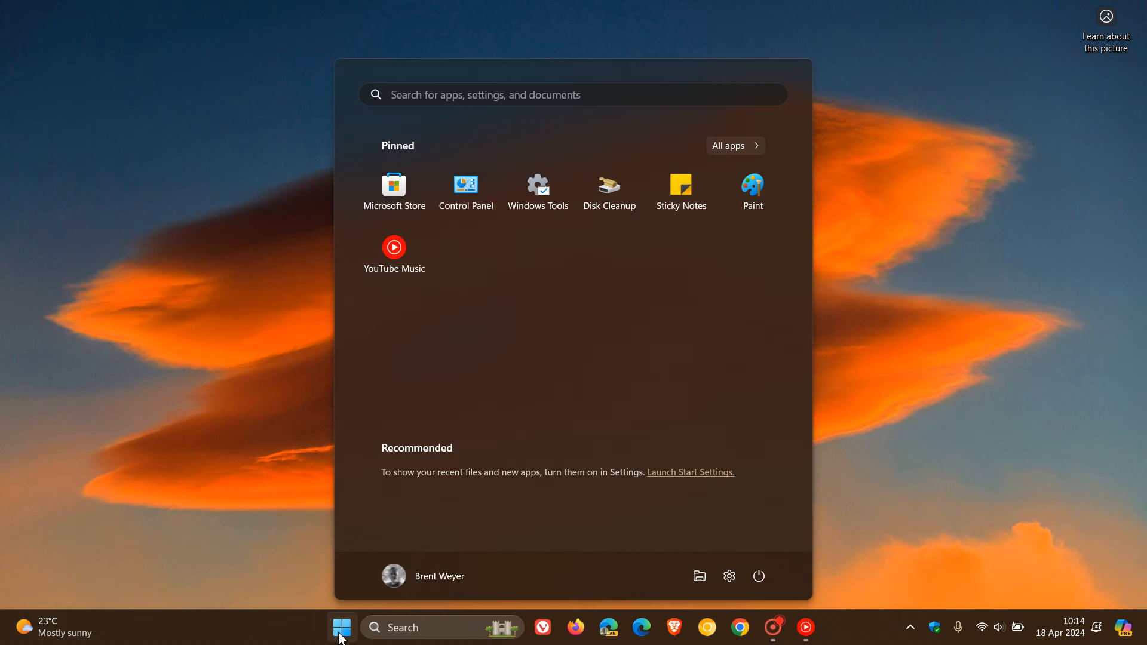
{"action": "mouse_move", "coordinate": [704, 361]}
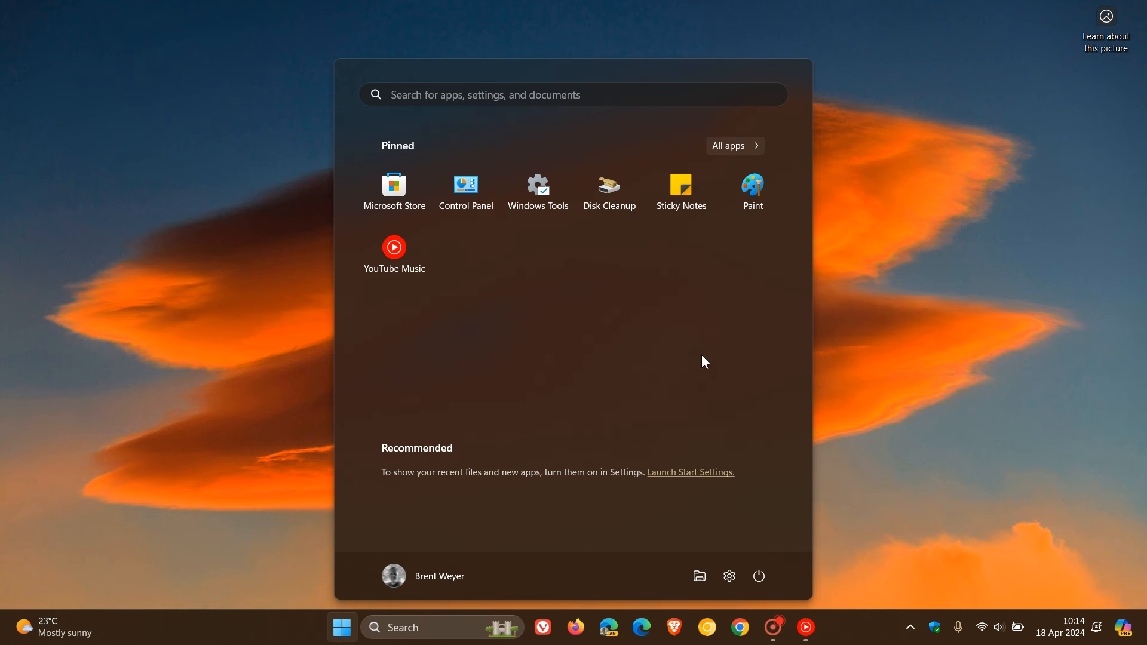
Launch Microsoft Store from the pinned apps and maximize its window.
{"action": "left_click", "coordinate": [394, 185]}
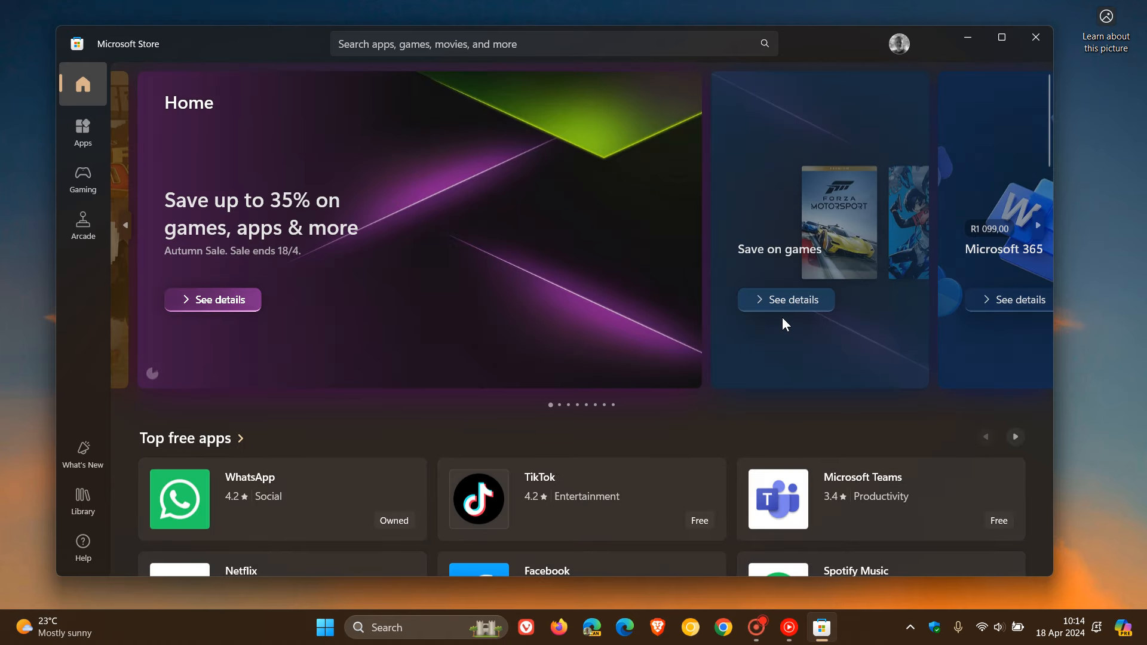
{"action": "mouse_move", "coordinate": [778, 438]}
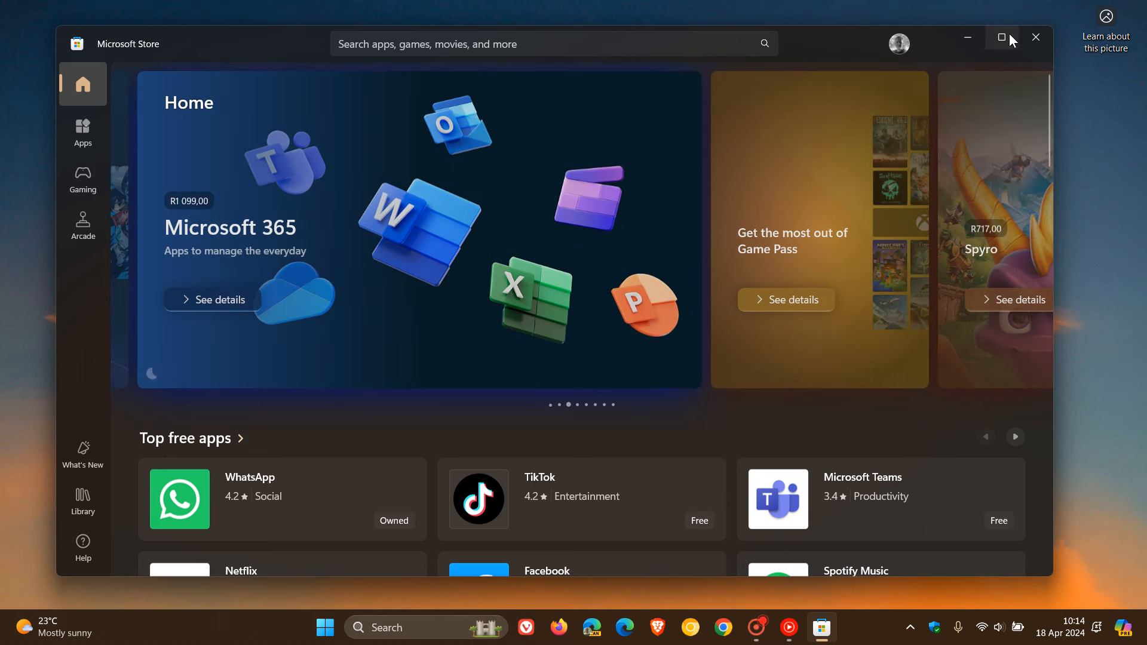
{"action": "left_click", "coordinate": [1002, 37]}
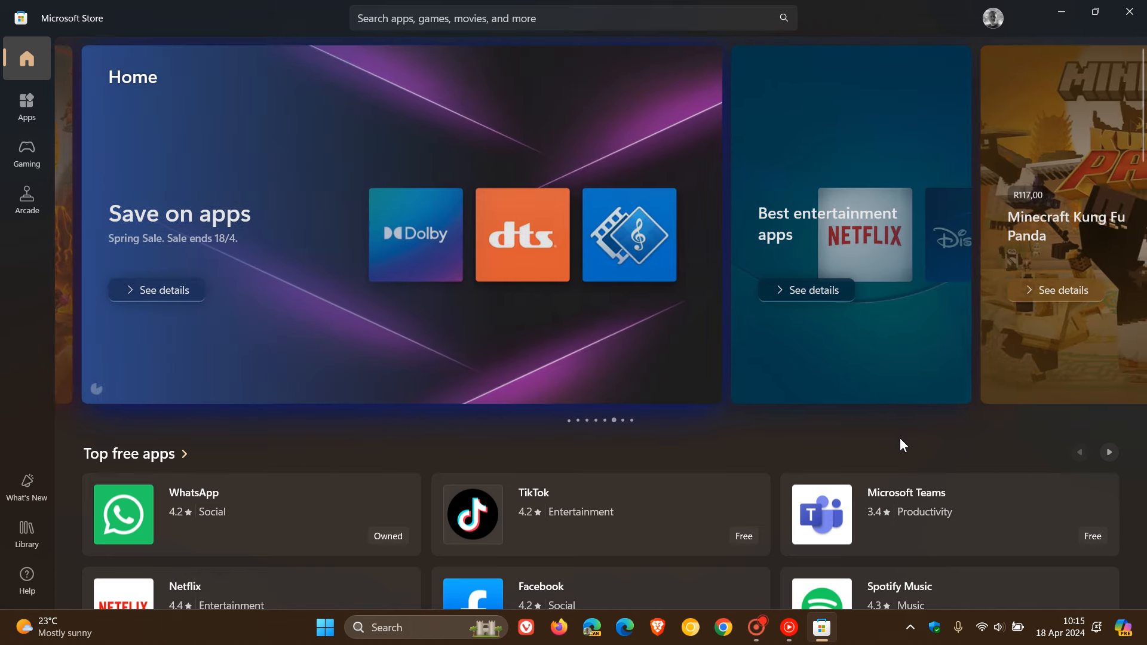
{"action": "scroll", "scroll_direction": "down", "scroll_amount": 3}
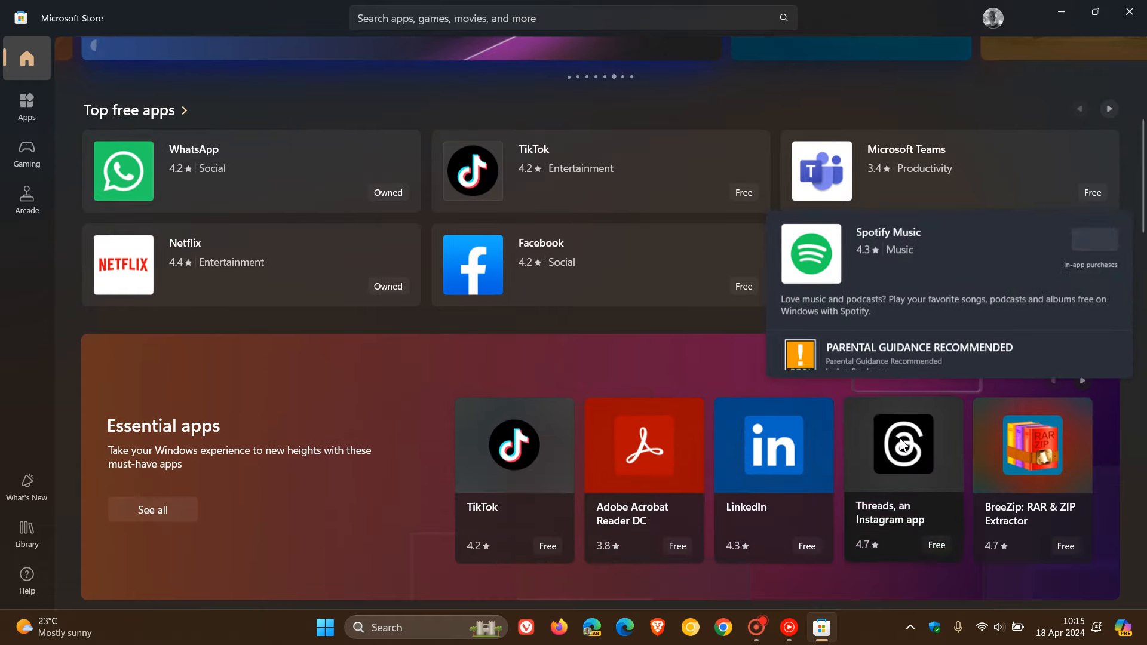
{"action": "scroll", "scroll_direction": "down", "scroll_amount": 3}
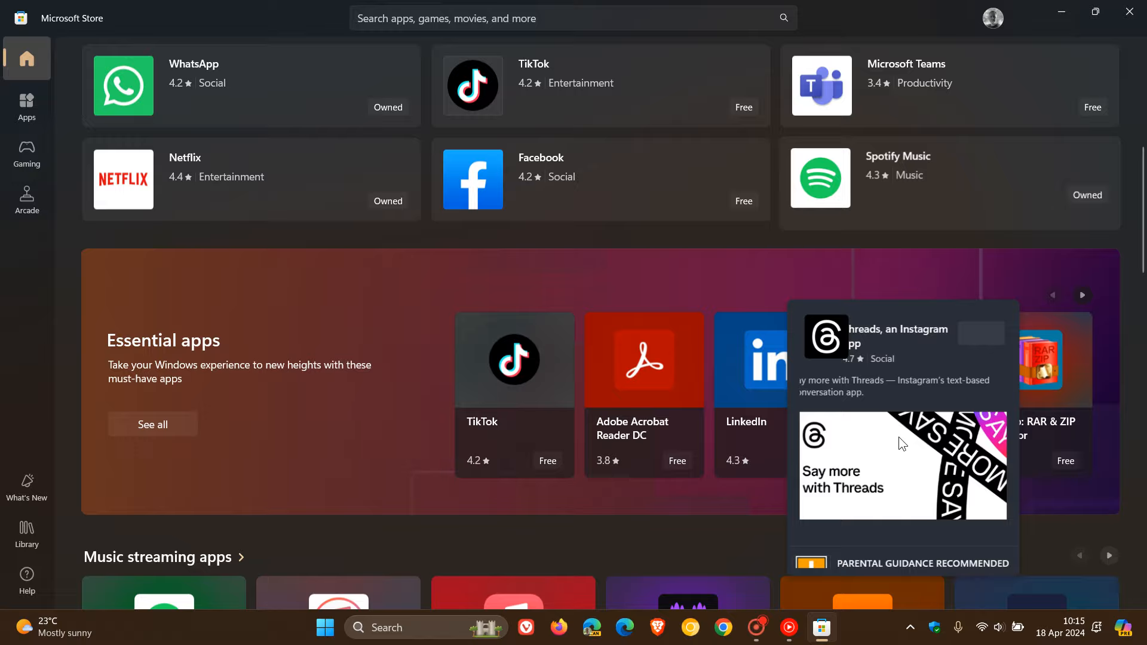
{"action": "scroll", "scroll_direction": "down", "scroll_amount": 3}
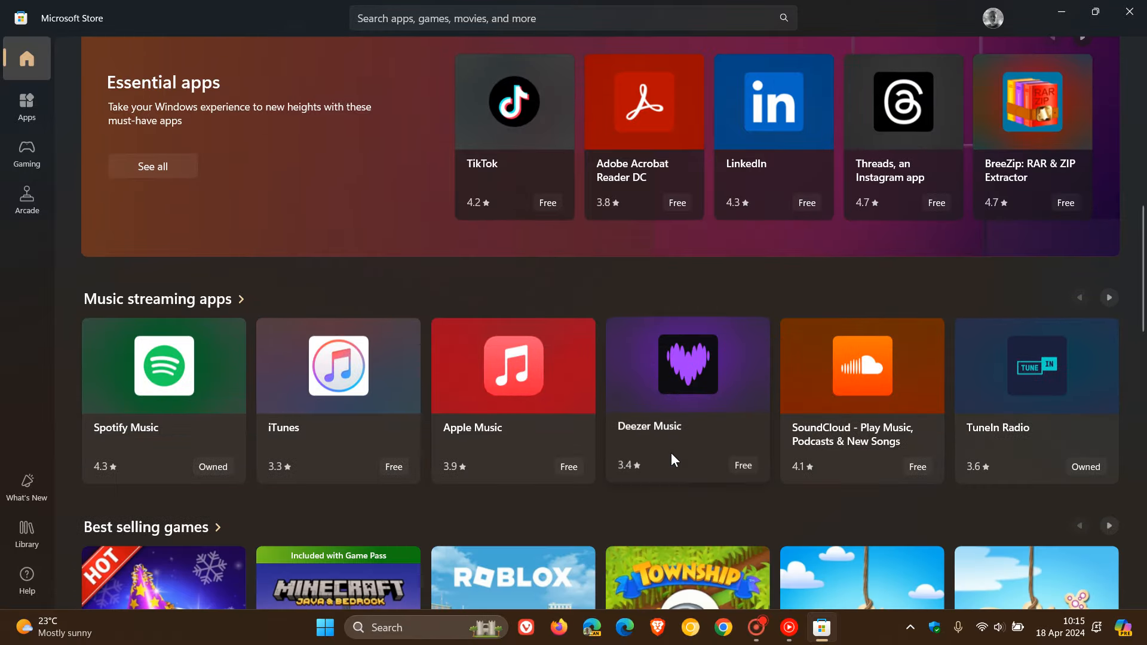
{"action": "scroll", "scroll_direction": "down", "scroll_amount": 3}
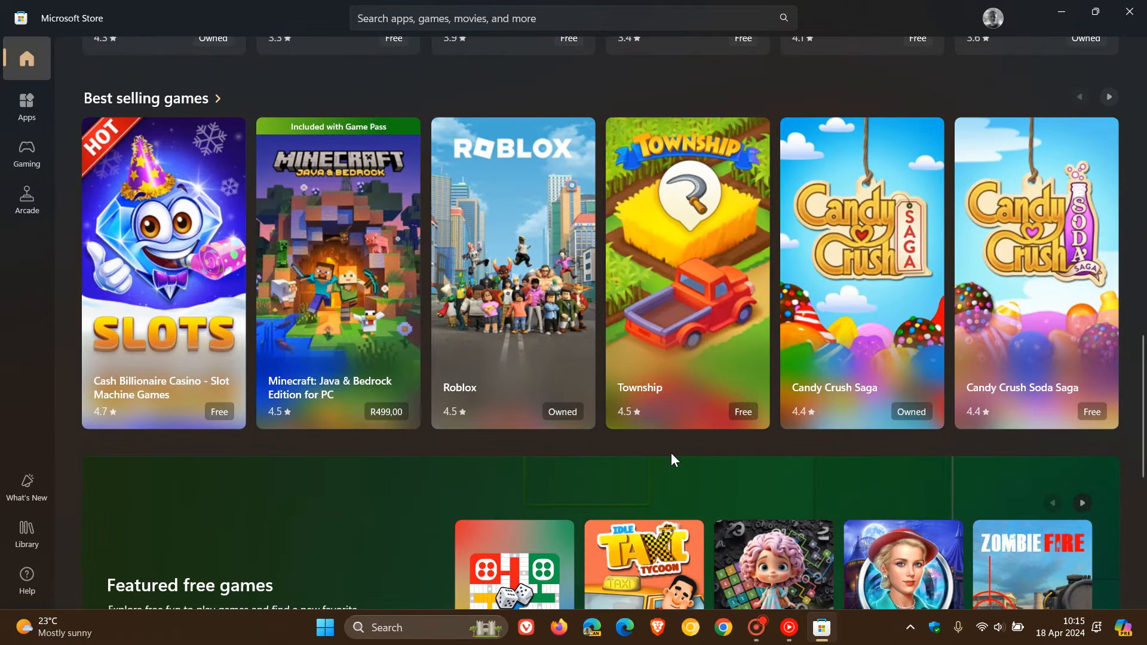
{"action": "scroll", "scroll_direction": "down", "scroll_amount": 3}
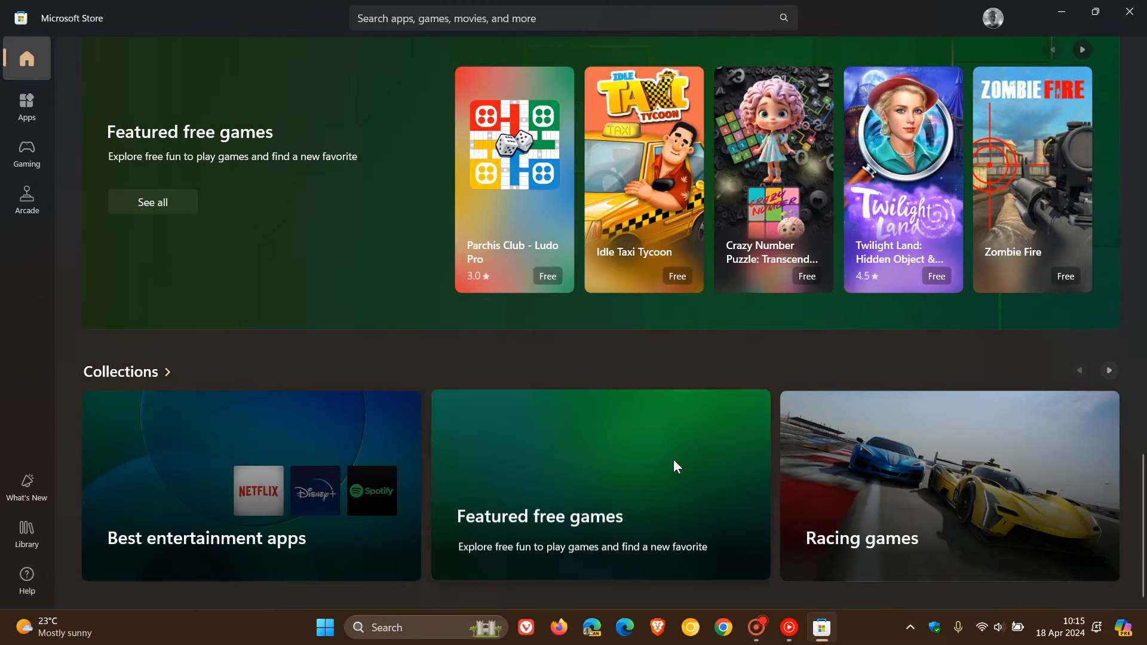
{"action": "scroll", "scroll_direction": "down", "scroll_amount": 3}
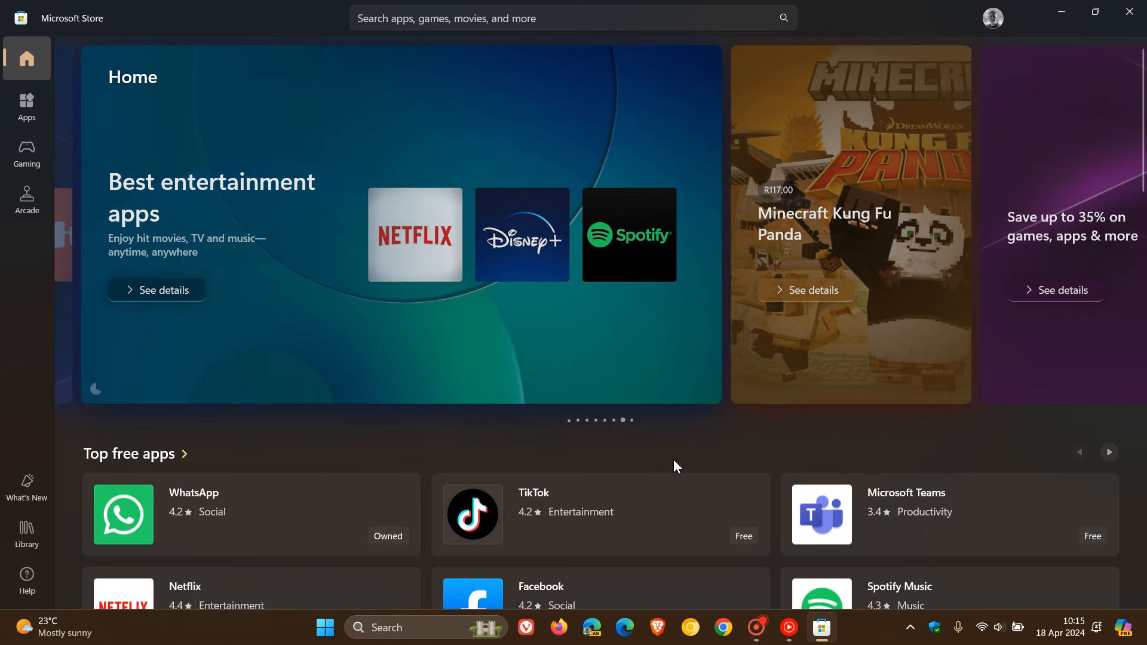
{"action": "mouse_move", "coordinate": [26, 531]}
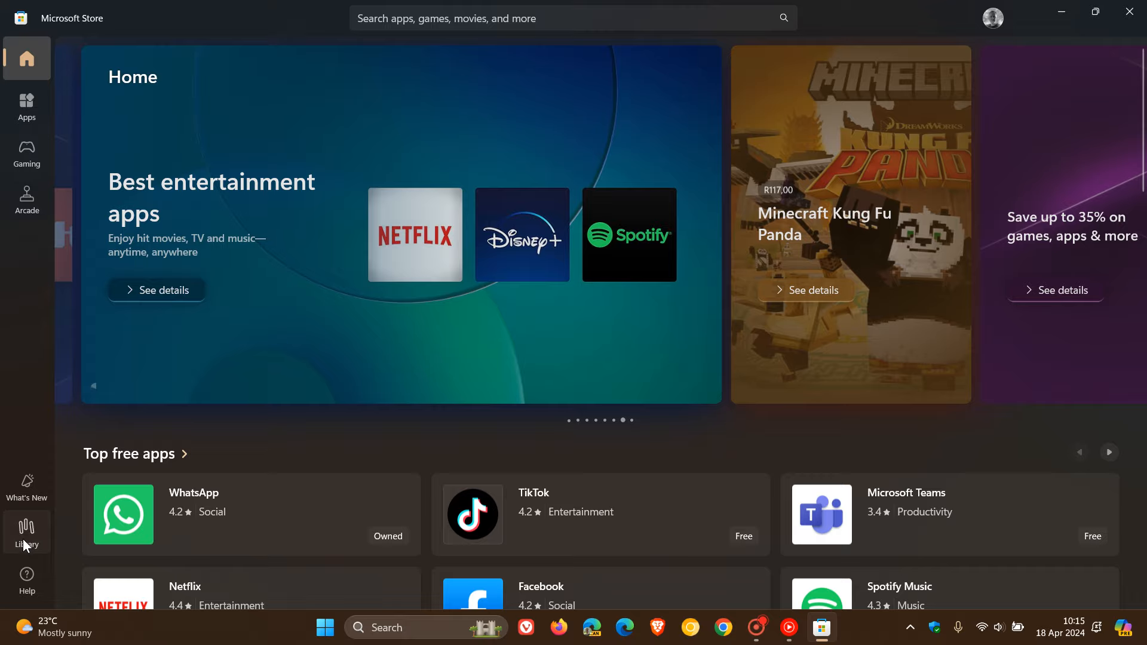
Browse the Library's installed apps with modification dates, then bring up the account menu.
{"action": "left_click", "coordinate": [26, 531]}
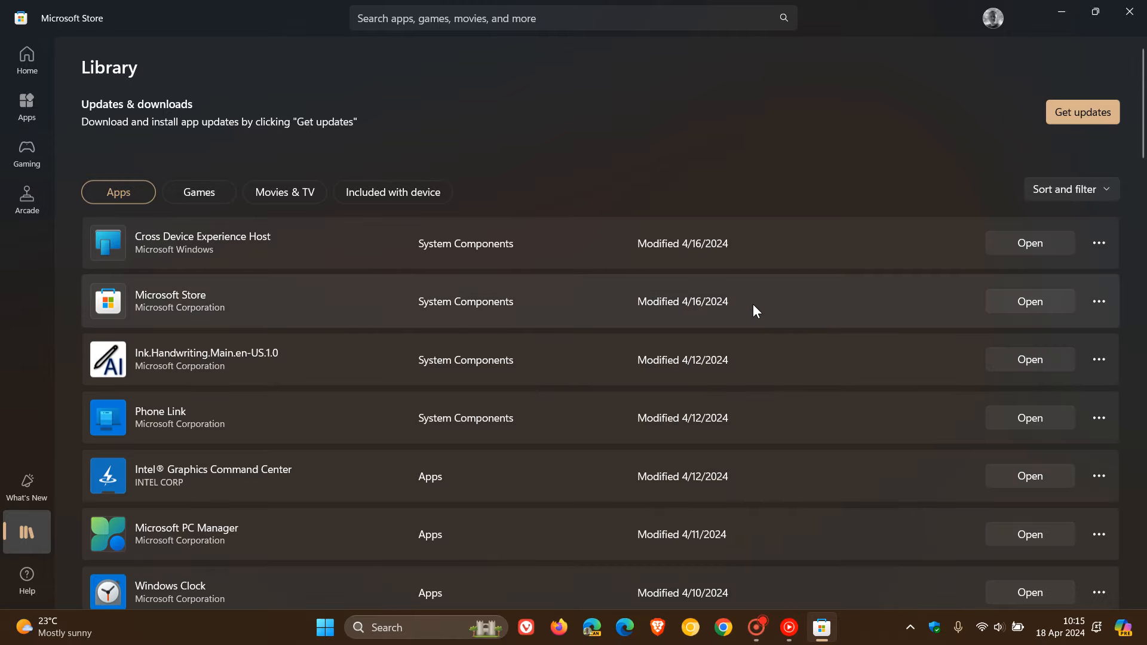
{"action": "scroll", "scroll_direction": "down", "scroll_amount": 3}
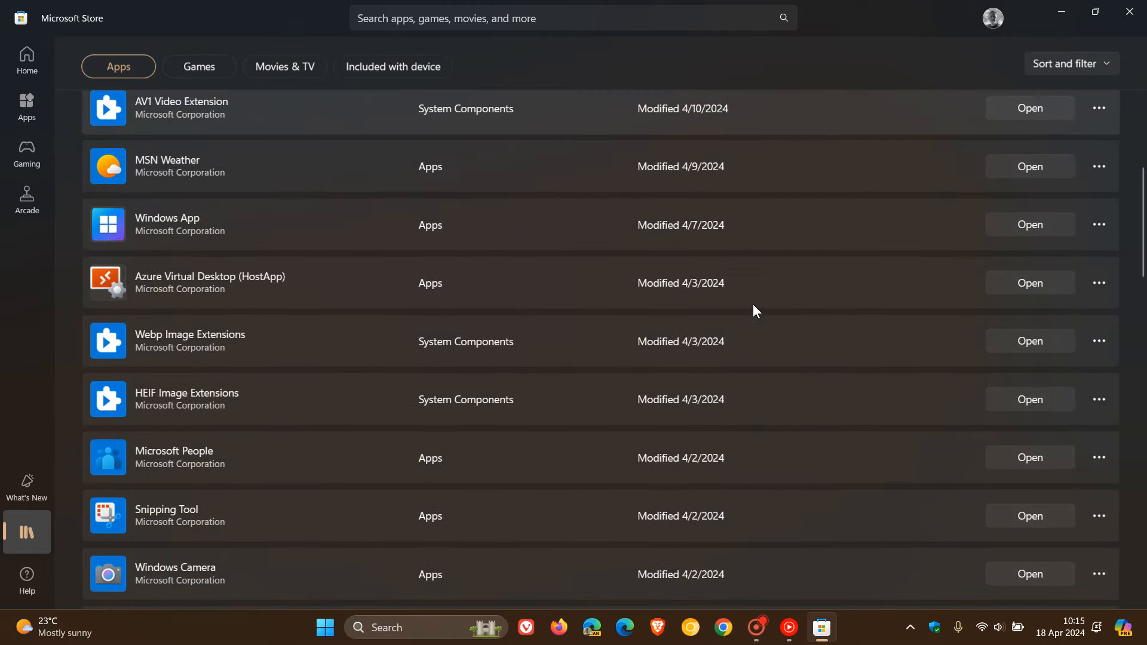
{"action": "scroll", "scroll_direction": "down", "scroll_amount": 3}
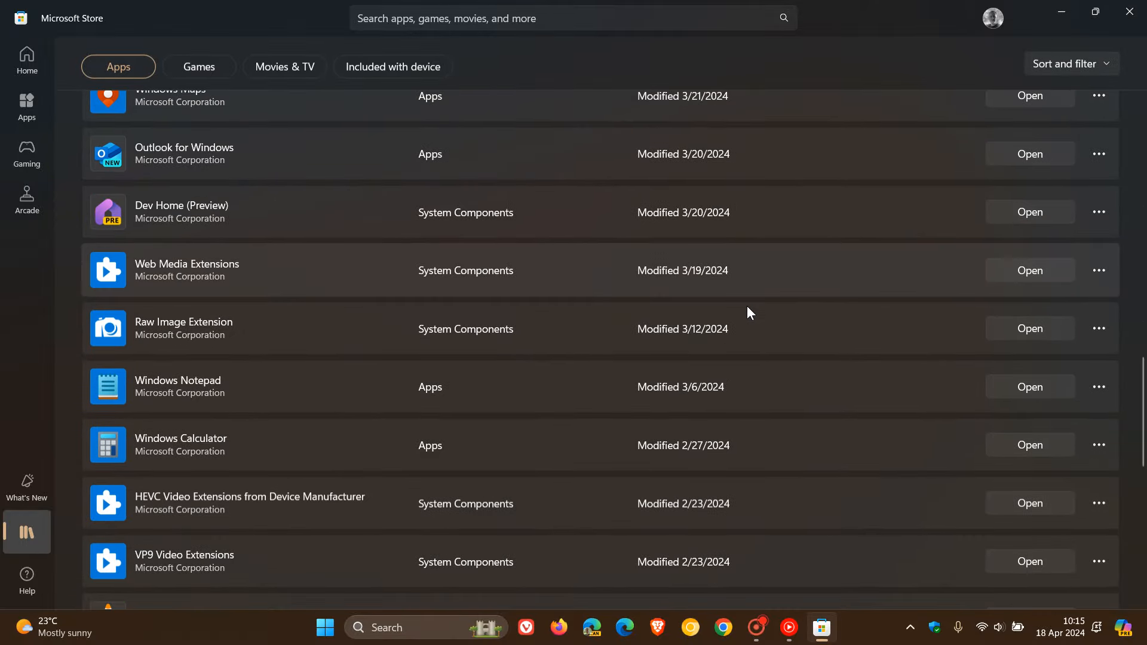
{"action": "scroll", "scroll_direction": "down", "scroll_amount": 3}
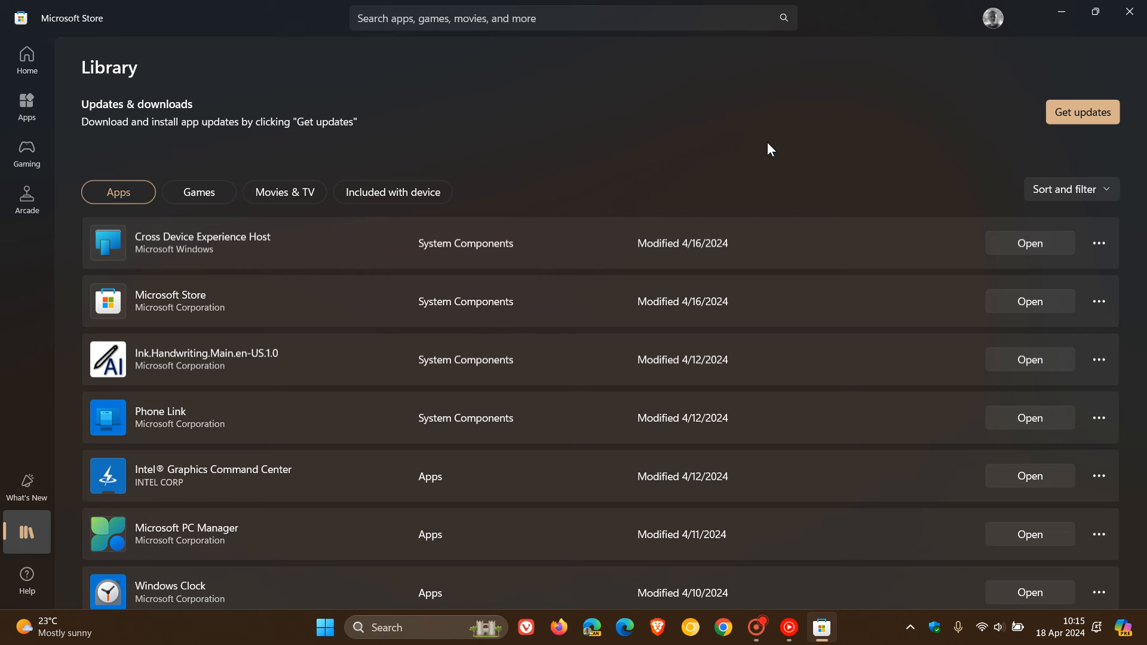
{"action": "mouse_move", "coordinate": [798, 124]}
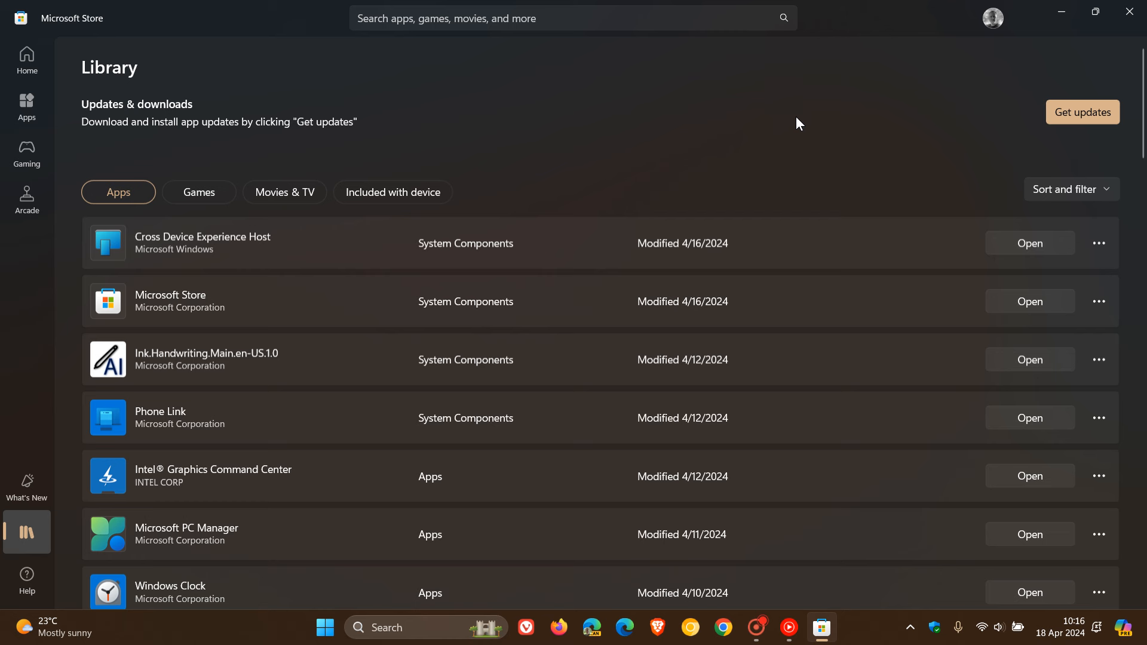
{"action": "mouse_move", "coordinate": [750, 101]}
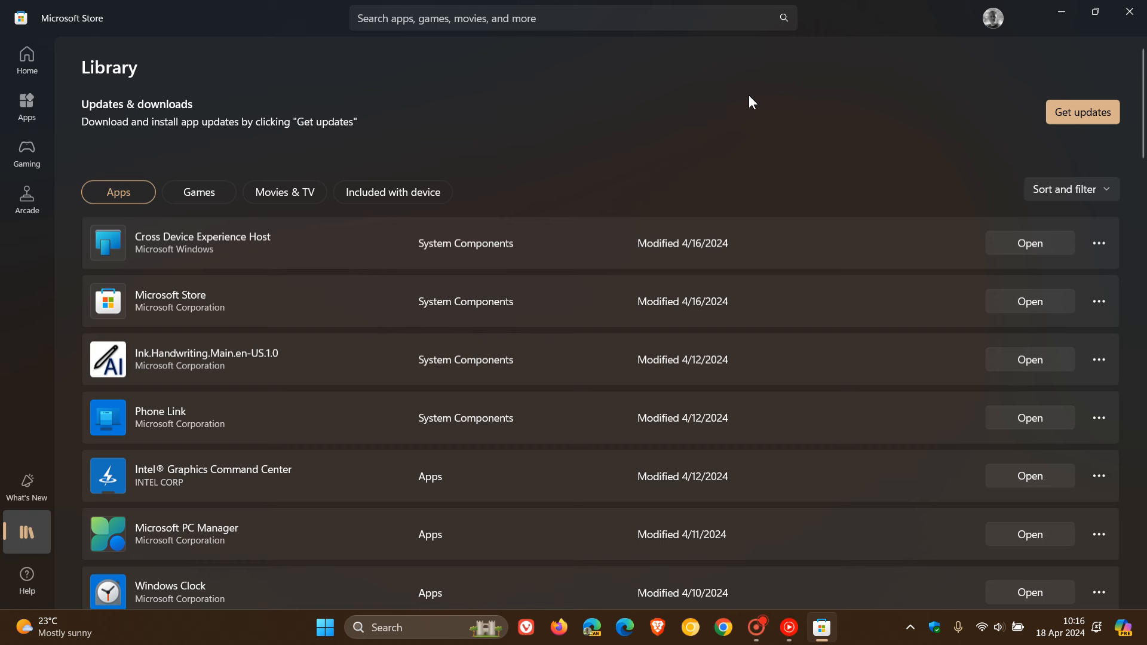
{"action": "mouse_move", "coordinate": [571, 342]}
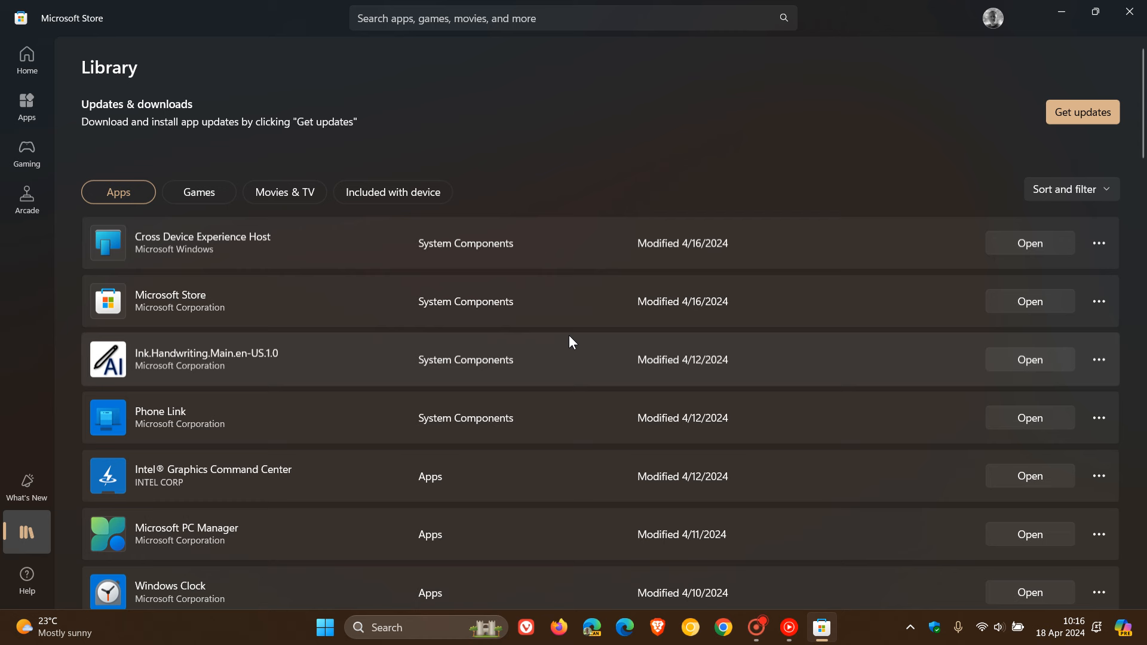
{"action": "mouse_move", "coordinate": [669, 308]}
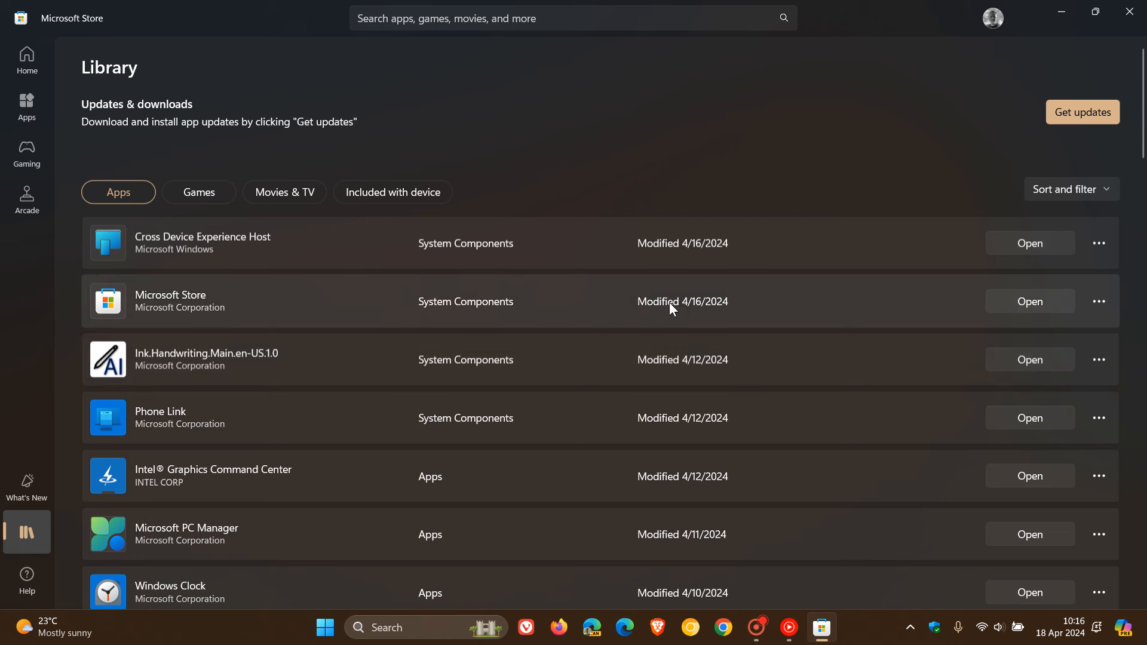
{"action": "mouse_move", "coordinate": [697, 313]}
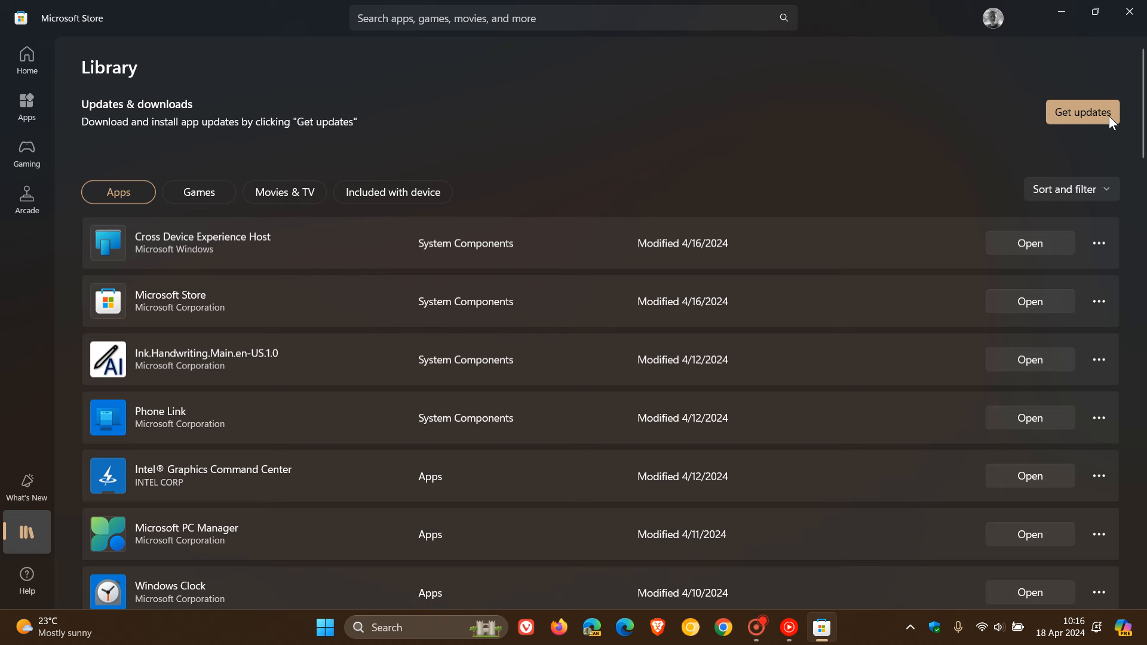
{"action": "mouse_move", "coordinate": [736, 300]}
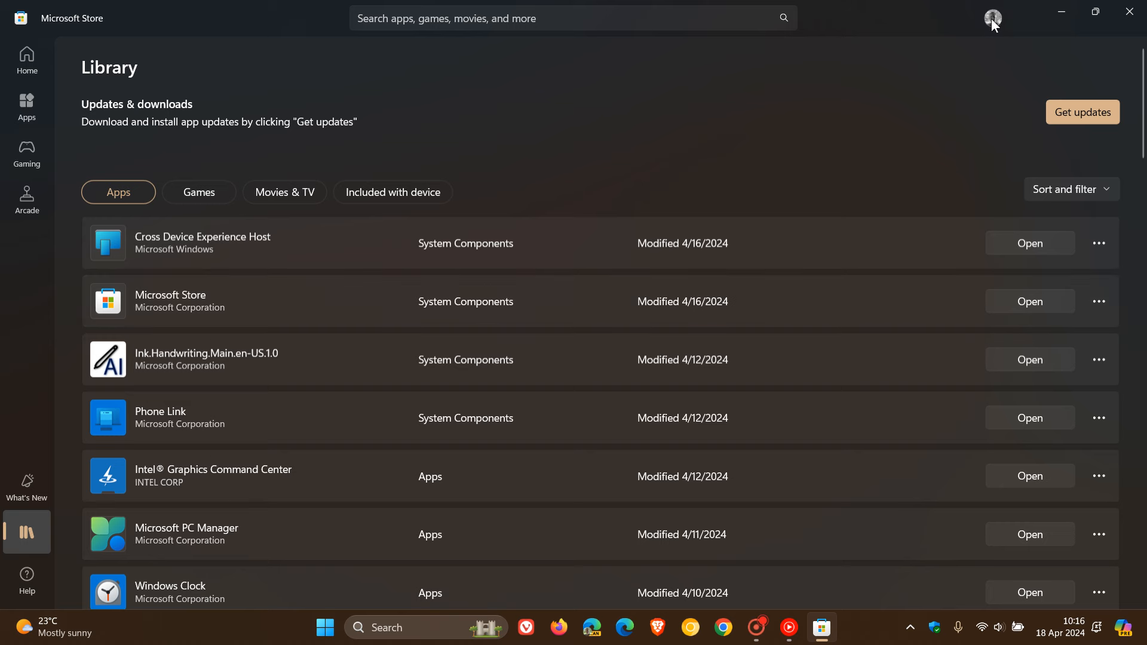
{"action": "left_click", "coordinate": [992, 19]}
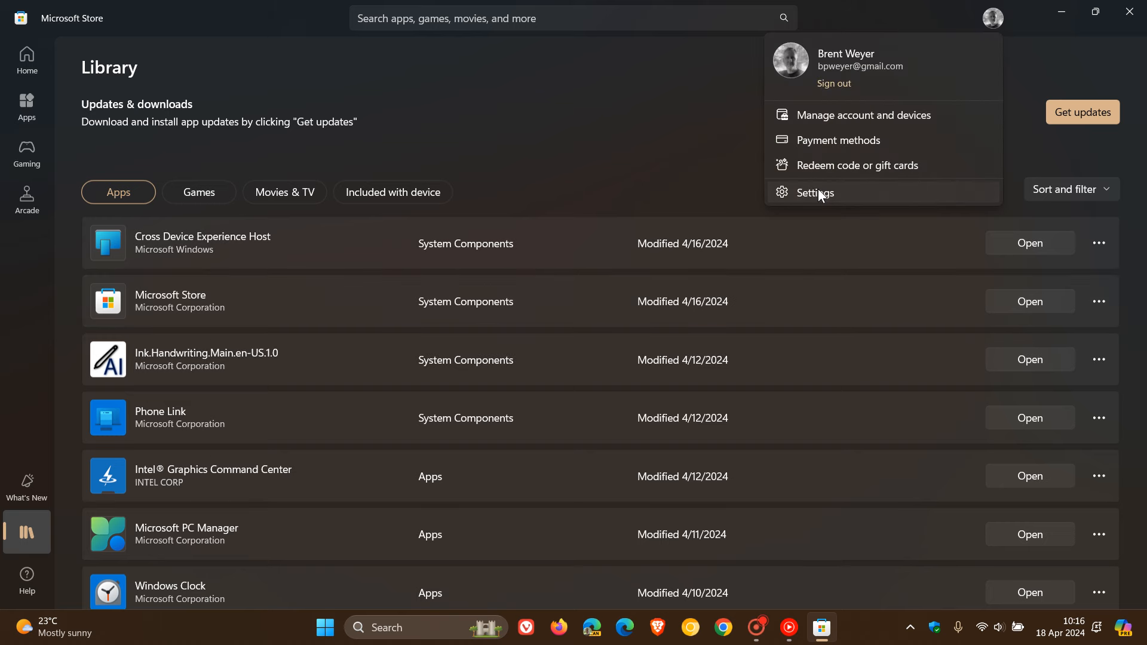
Choose Settings from the account menu to see About with version 22403.1401.2.0.
{"action": "left_click", "coordinate": [814, 192]}
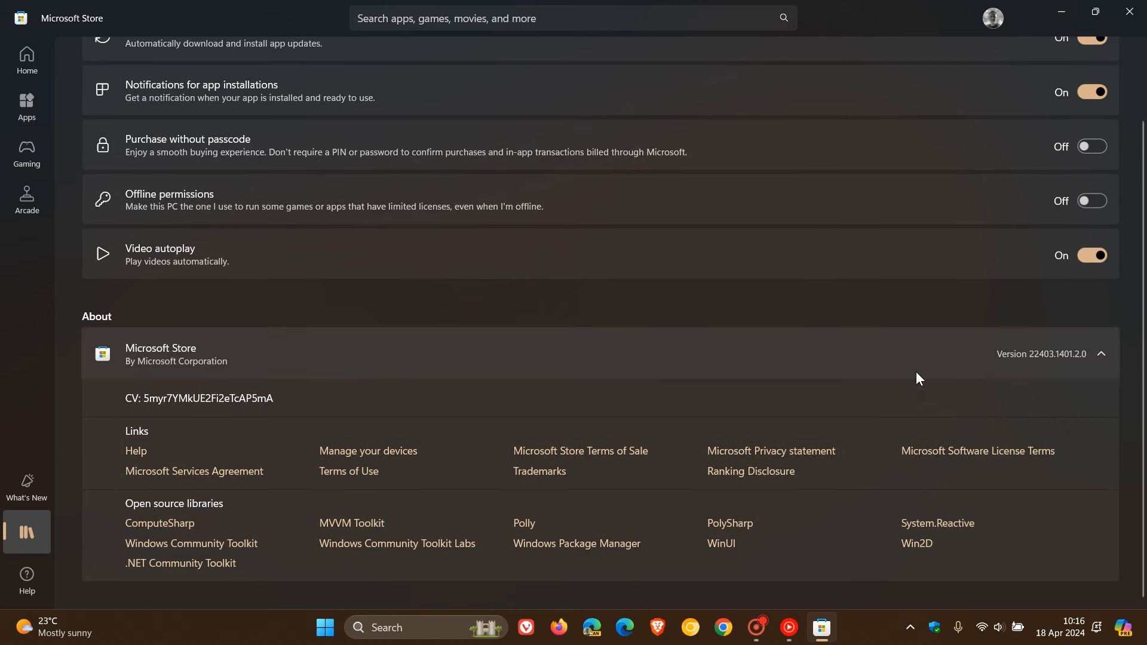
{"action": "mouse_move", "coordinate": [921, 408]}
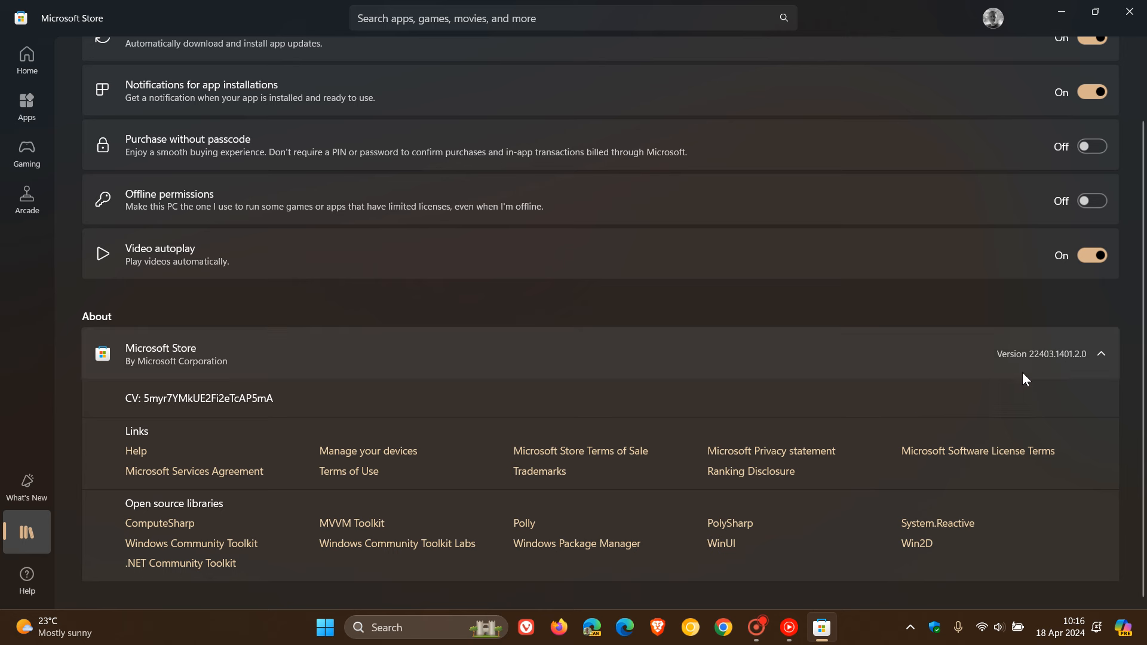
{"action": "mouse_move", "coordinate": [838, 379]}
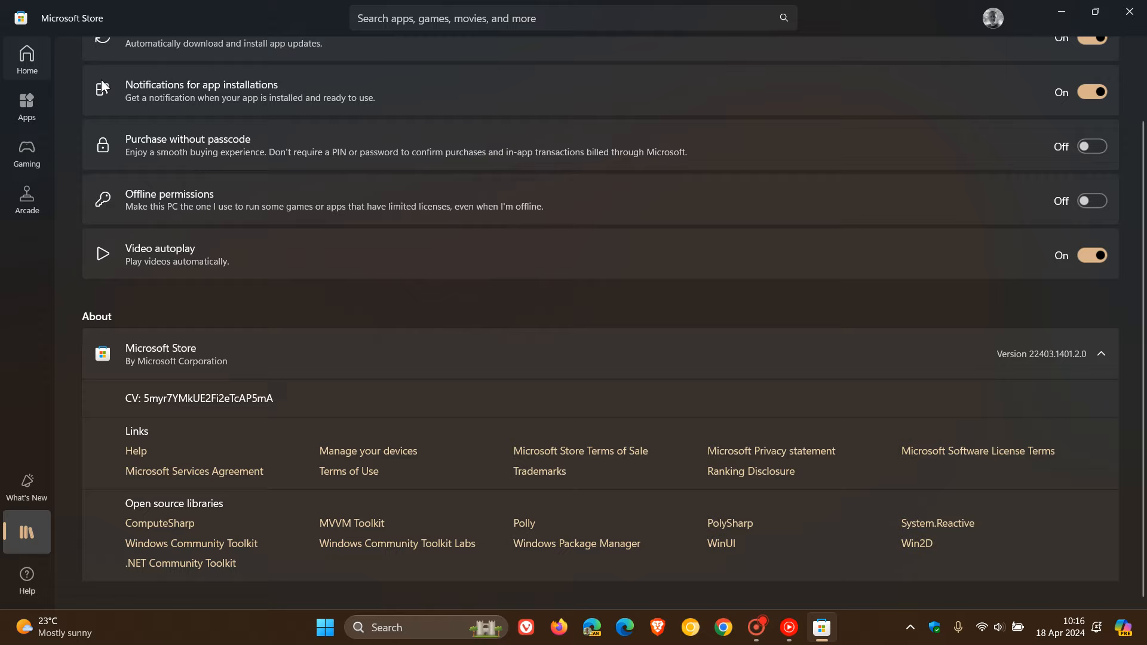
Go back to Home and scroll down to Essential apps and Music streaming apps.
{"action": "left_click", "coordinate": [26, 58]}
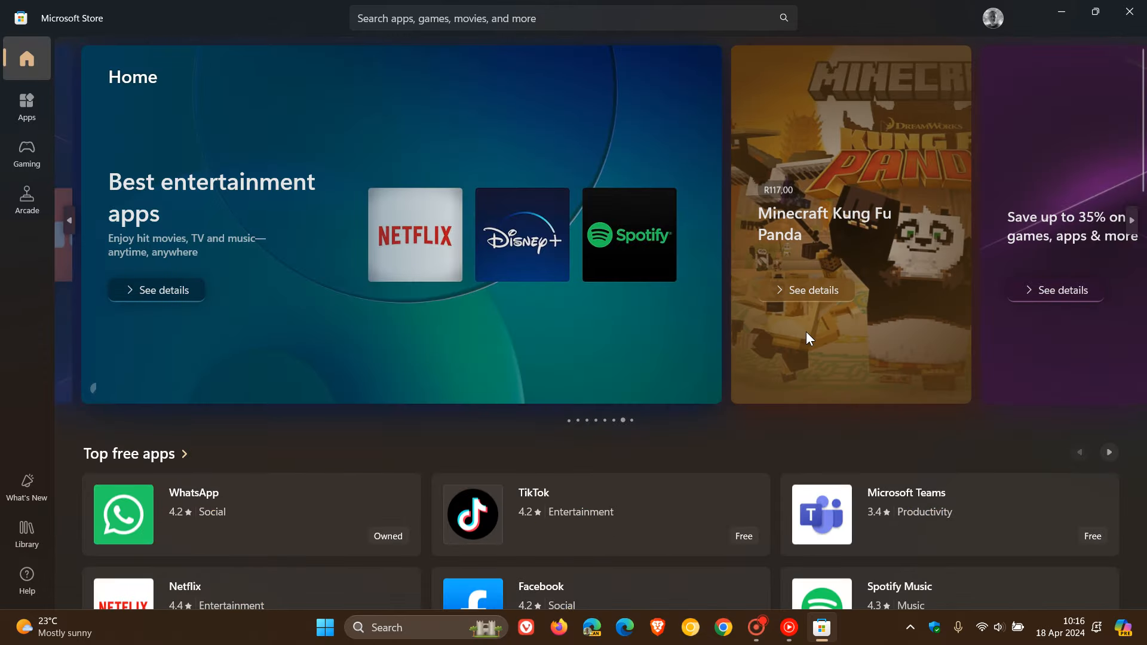
{"action": "mouse_move", "coordinate": [814, 337]}
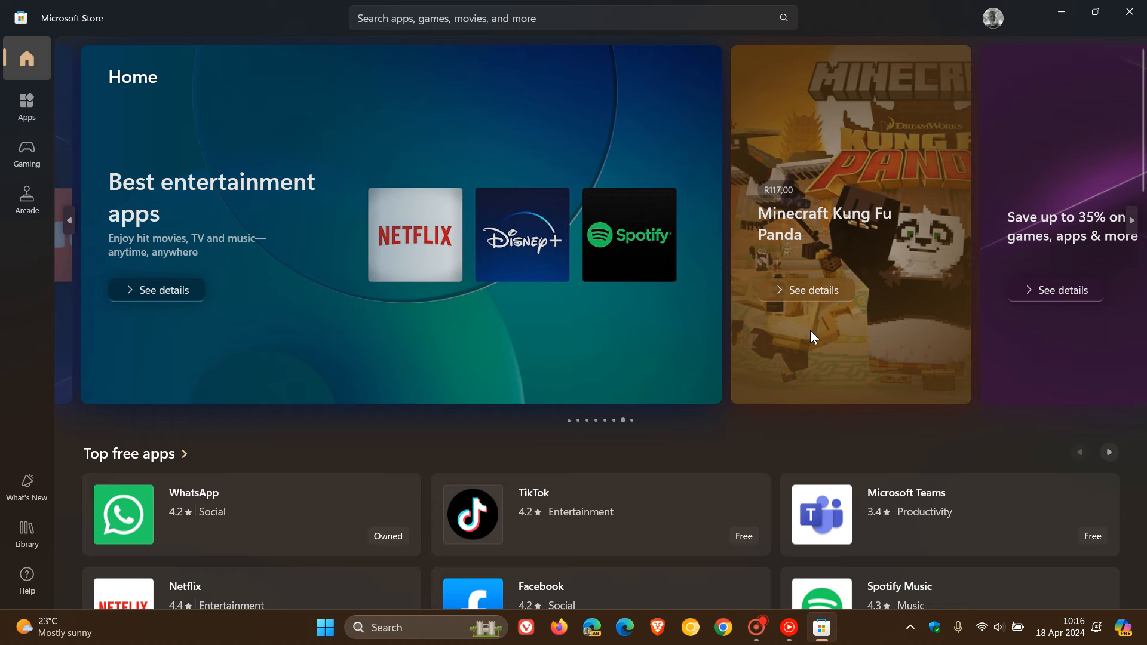
{"action": "scroll", "scroll_direction": "down", "scroll_amount": 3}
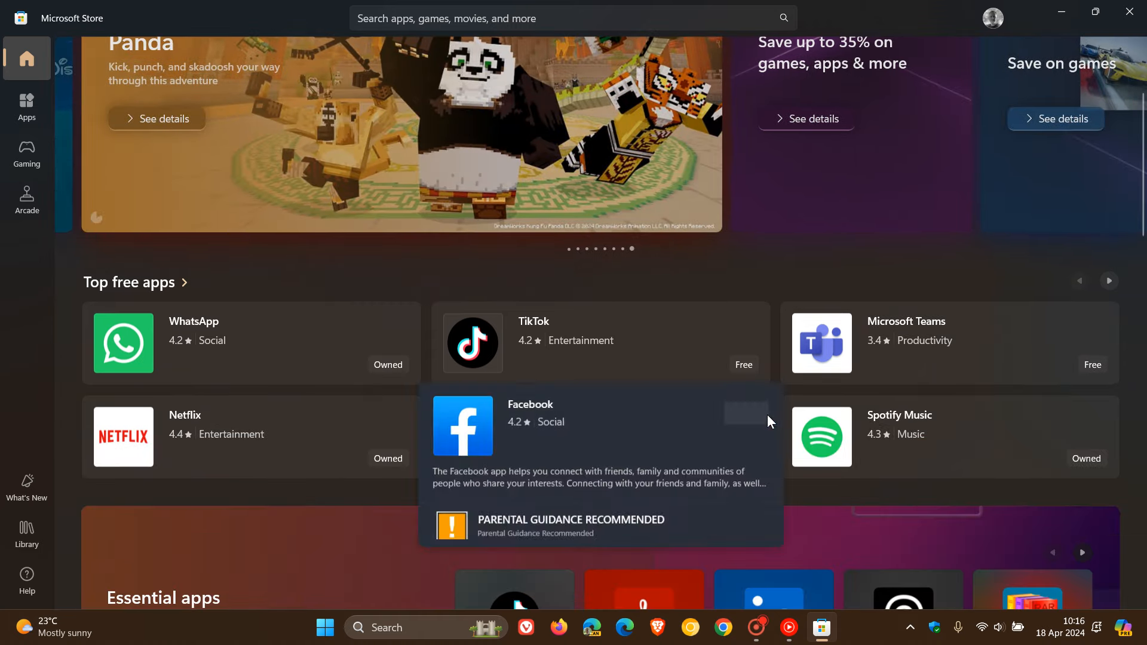
{"action": "scroll", "scroll_direction": "down", "scroll_amount": 3}
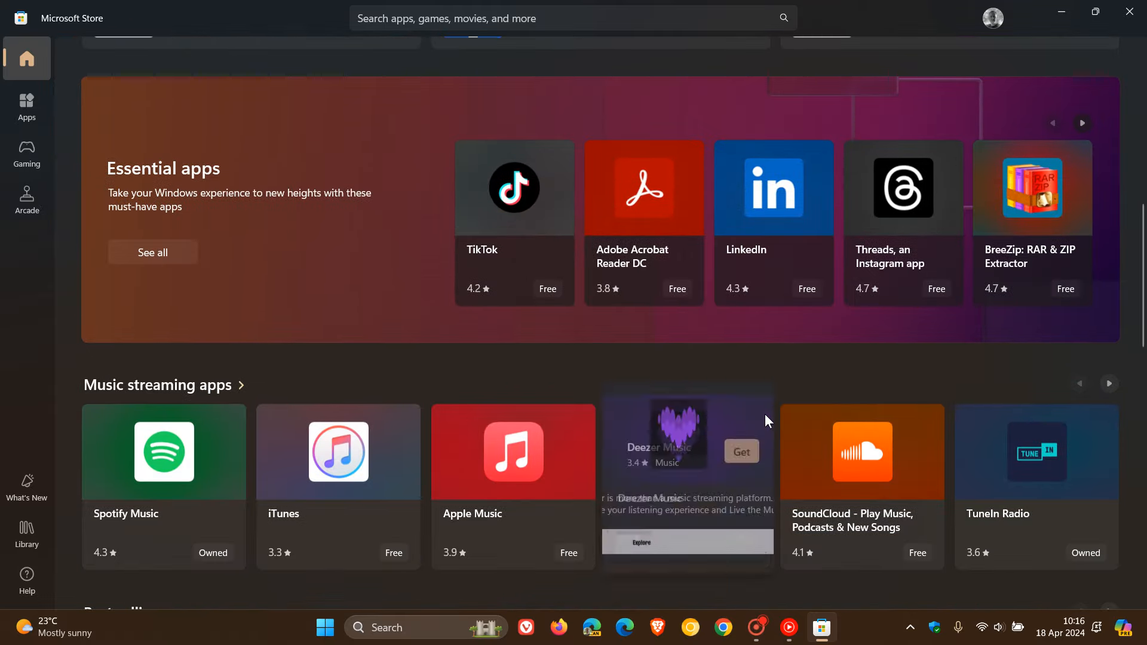